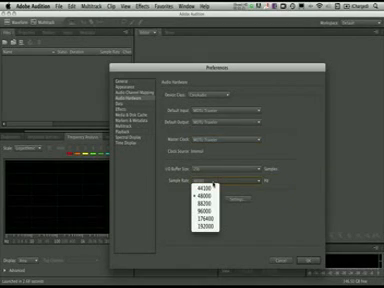
Step: Confirm the audio hardware sample rate stays at 48000 Hz in Preferences
left_click(198, 184)
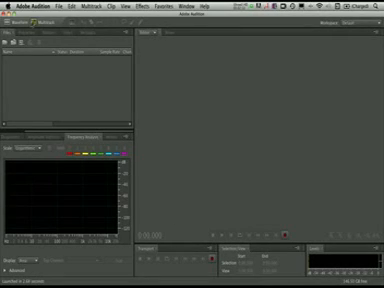
mouse_move(38, 26)
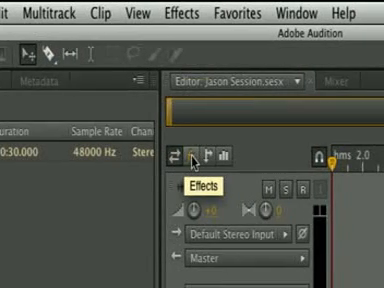
mouse_move(205, 158)
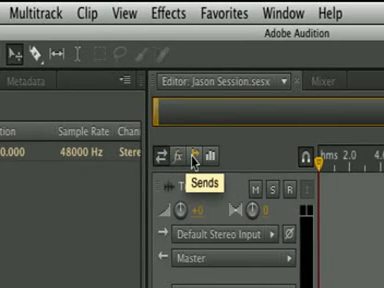
mouse_move(206, 155)
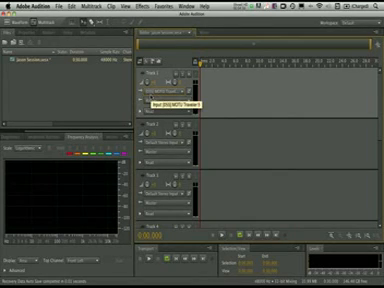
Step: Set Track 1's input to [01] MOTU Traveler 1
left_click(180, 93)
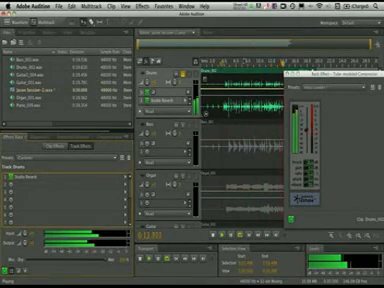
Step: Insert a Tube-modeled Compressor in the Drums track's effects rack
left_click(294, 76)
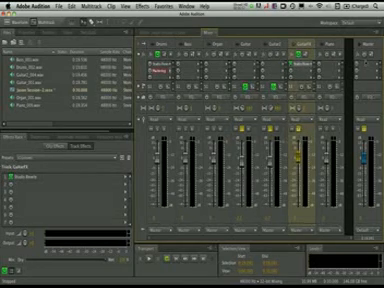
Step: Insert a Multiband Compressor on the Master track and choose its Broadcast preset
left_click(311, 82)
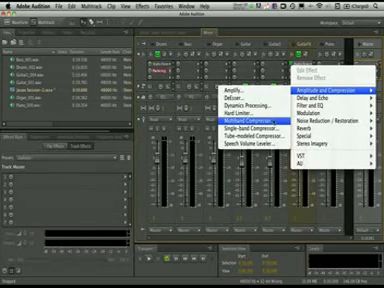
left_click(238, 123)
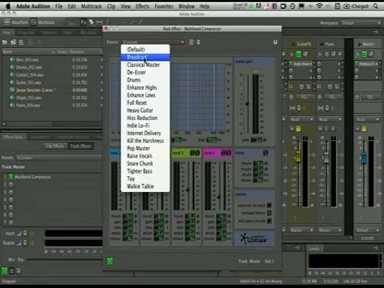
left_click(149, 60)
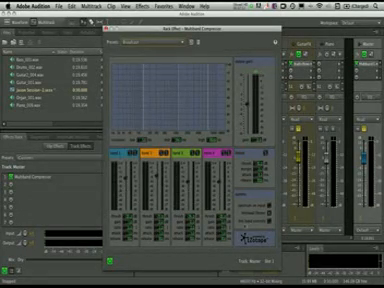